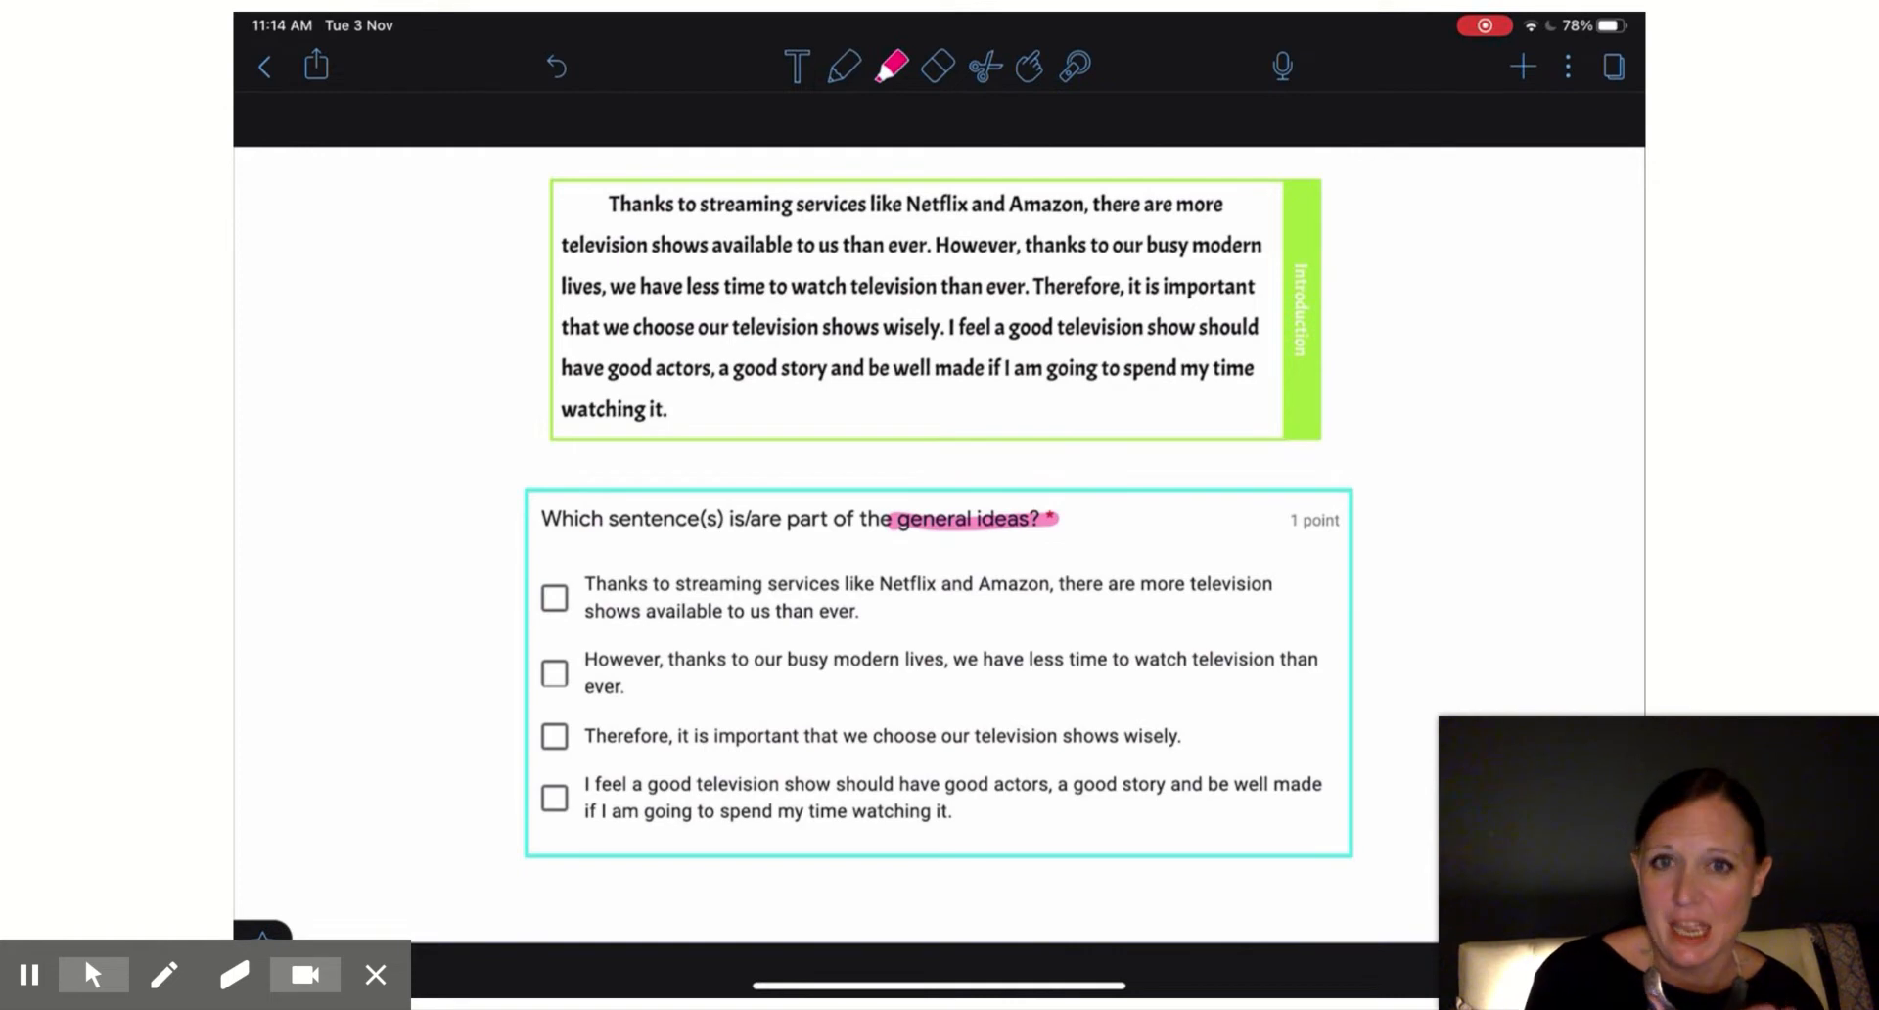
# Highlight the opening streaming-services sentence in pink as a general idea.
pyautogui.moveTo(608, 203); pyautogui.dragTo(742, 203)
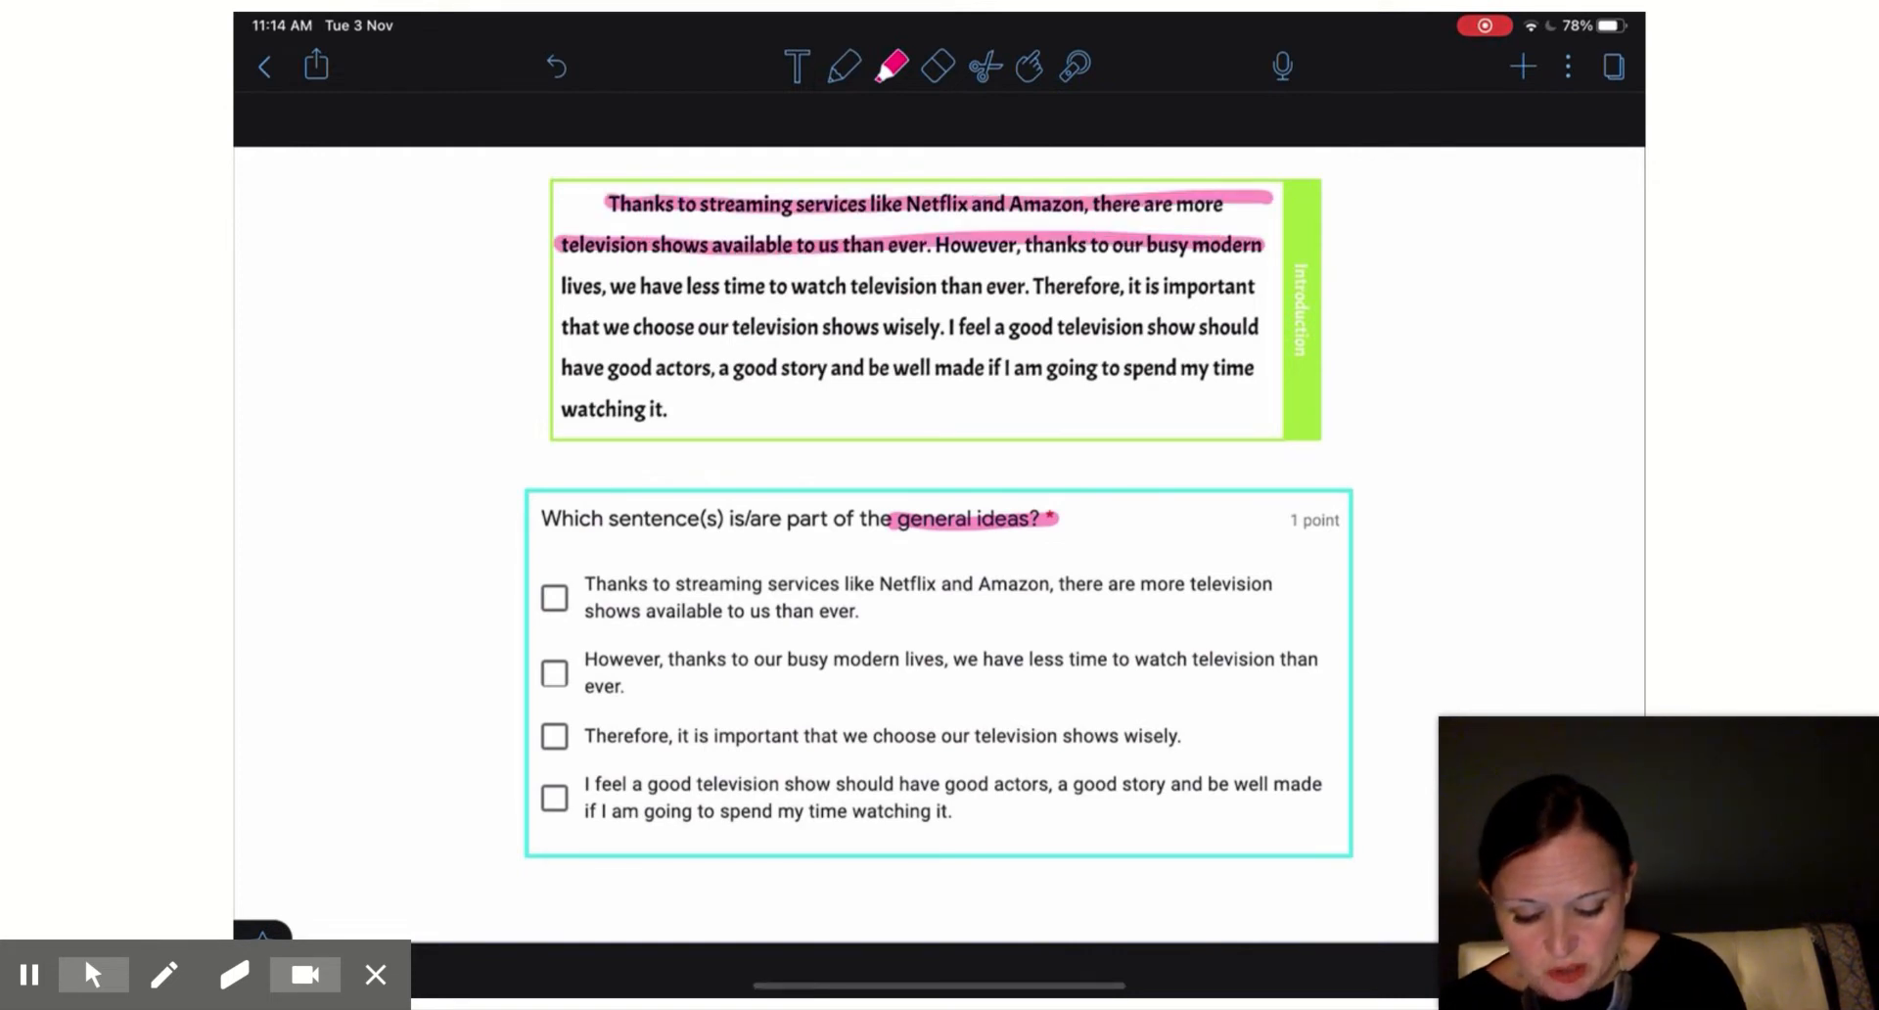
pyautogui.moveTo(559, 284); pyautogui.dragTo(1025, 285)
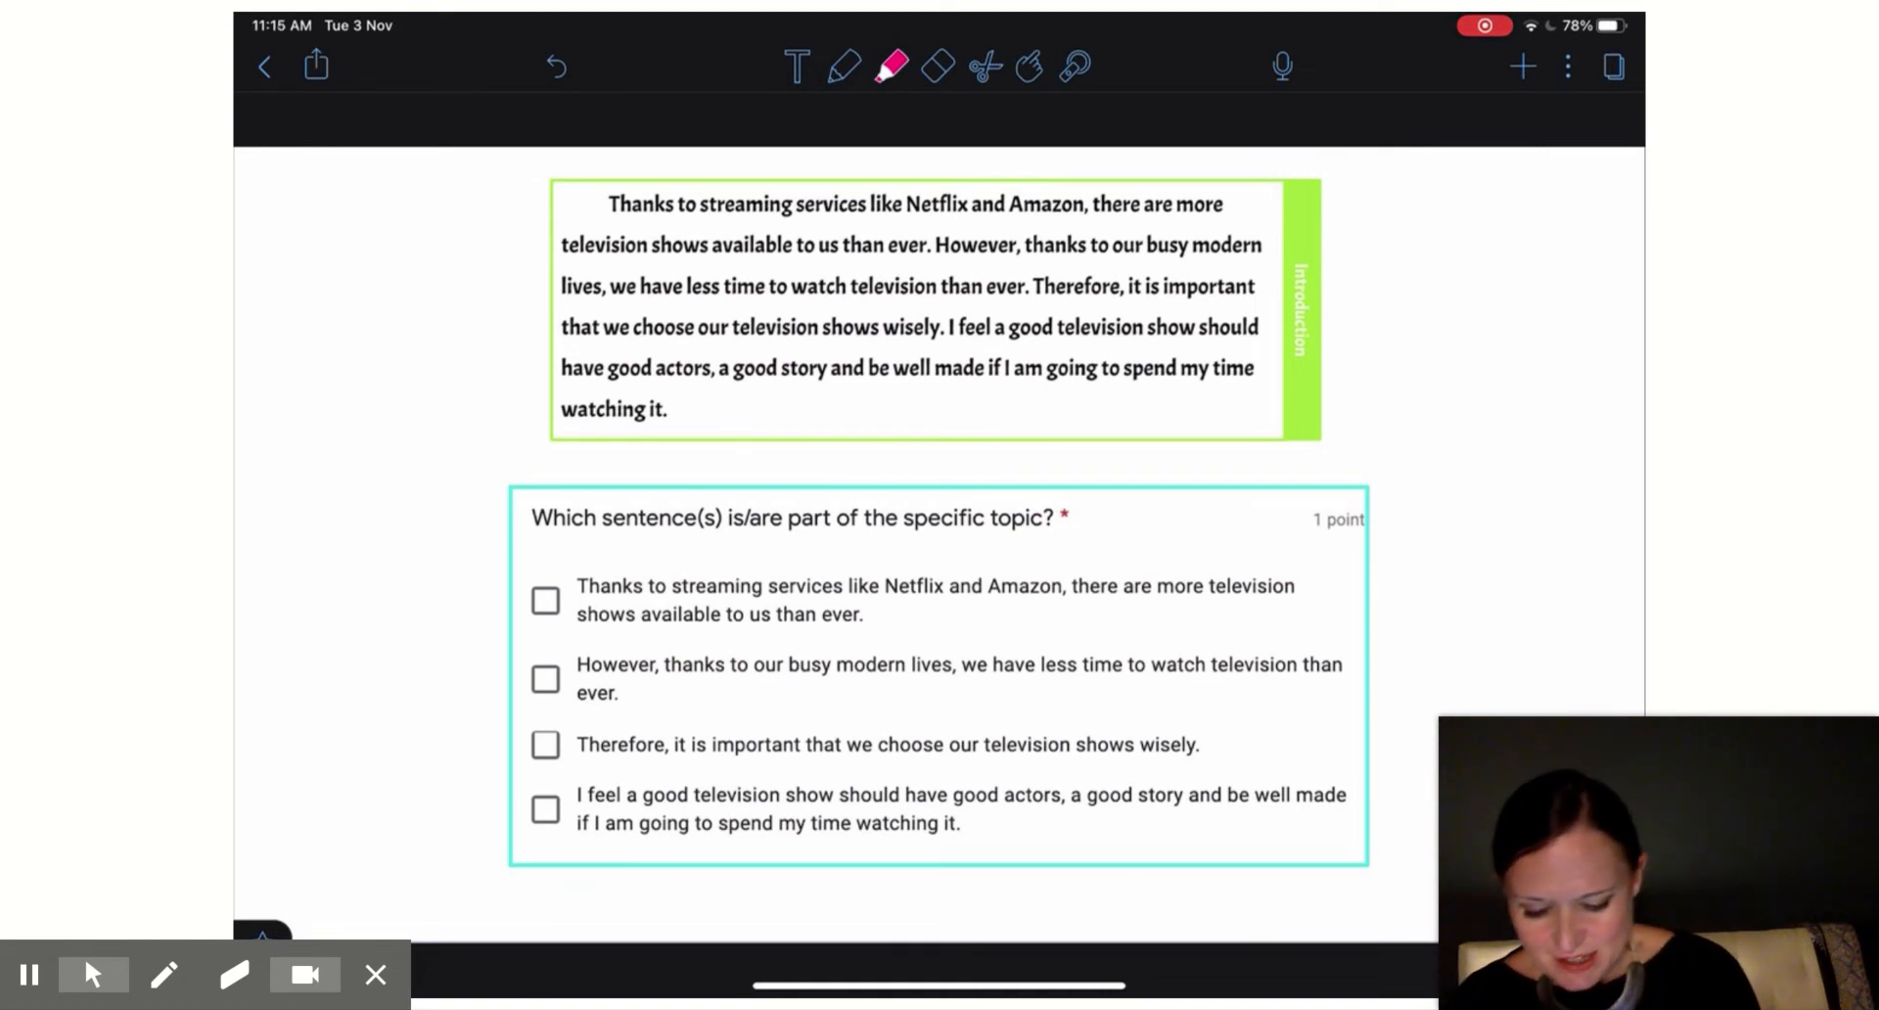
# Highlight the first two sentences pink and the 'Therefore' specific-topic sentence green.
pyautogui.moveTo(611, 203); pyautogui.dragTo(947, 286)
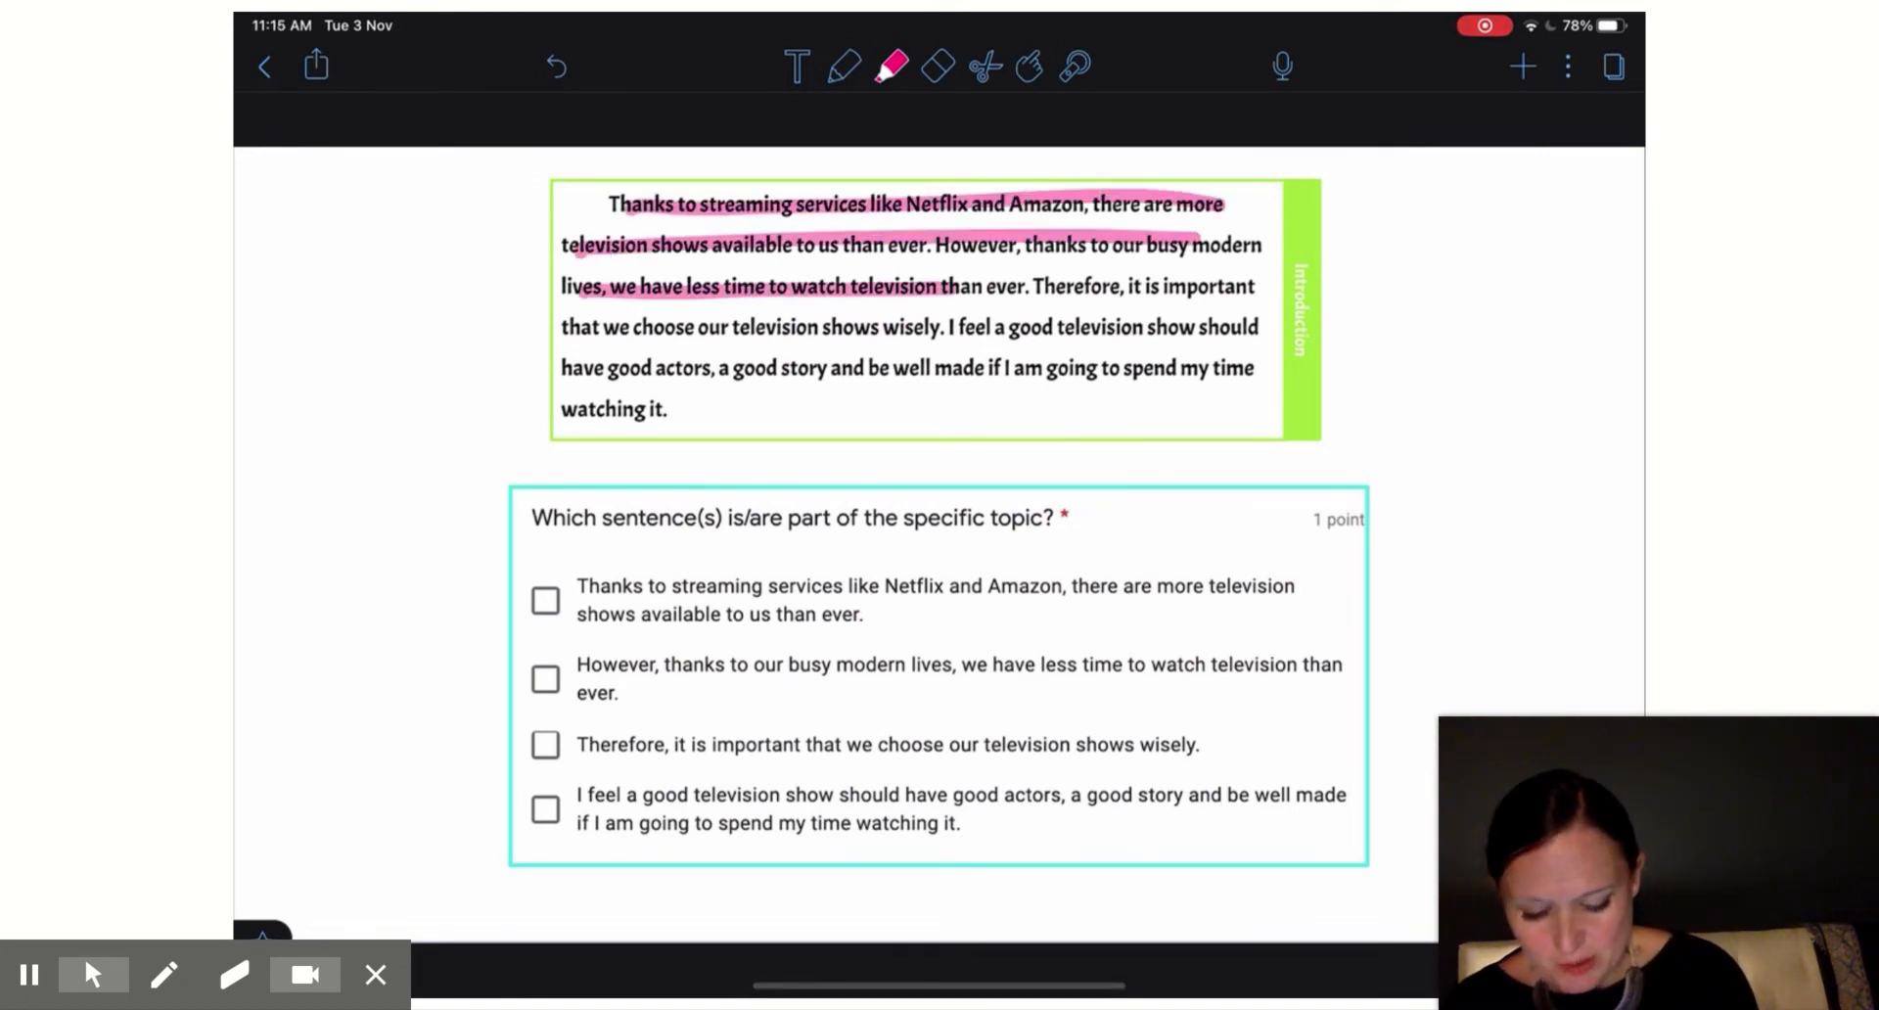
pyautogui.click(886, 66)
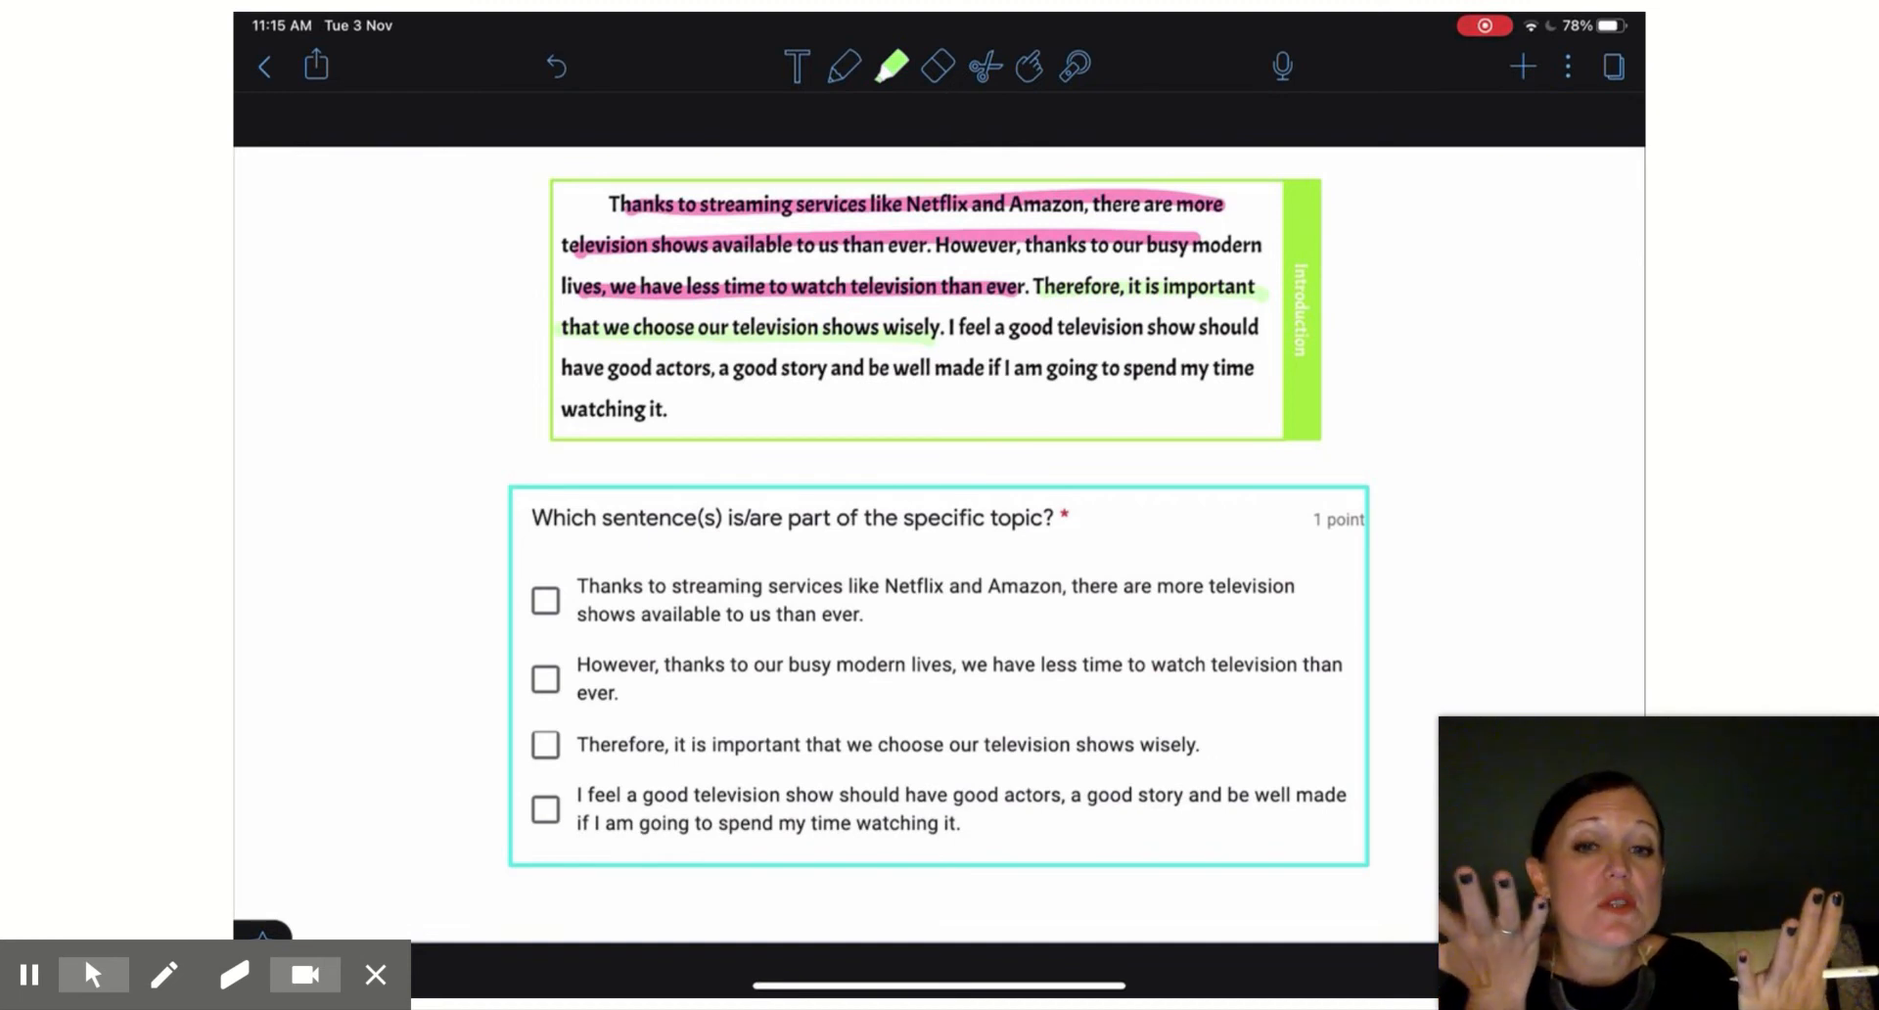
pyautogui.moveTo(576, 744); pyautogui.dragTo(1198, 743)
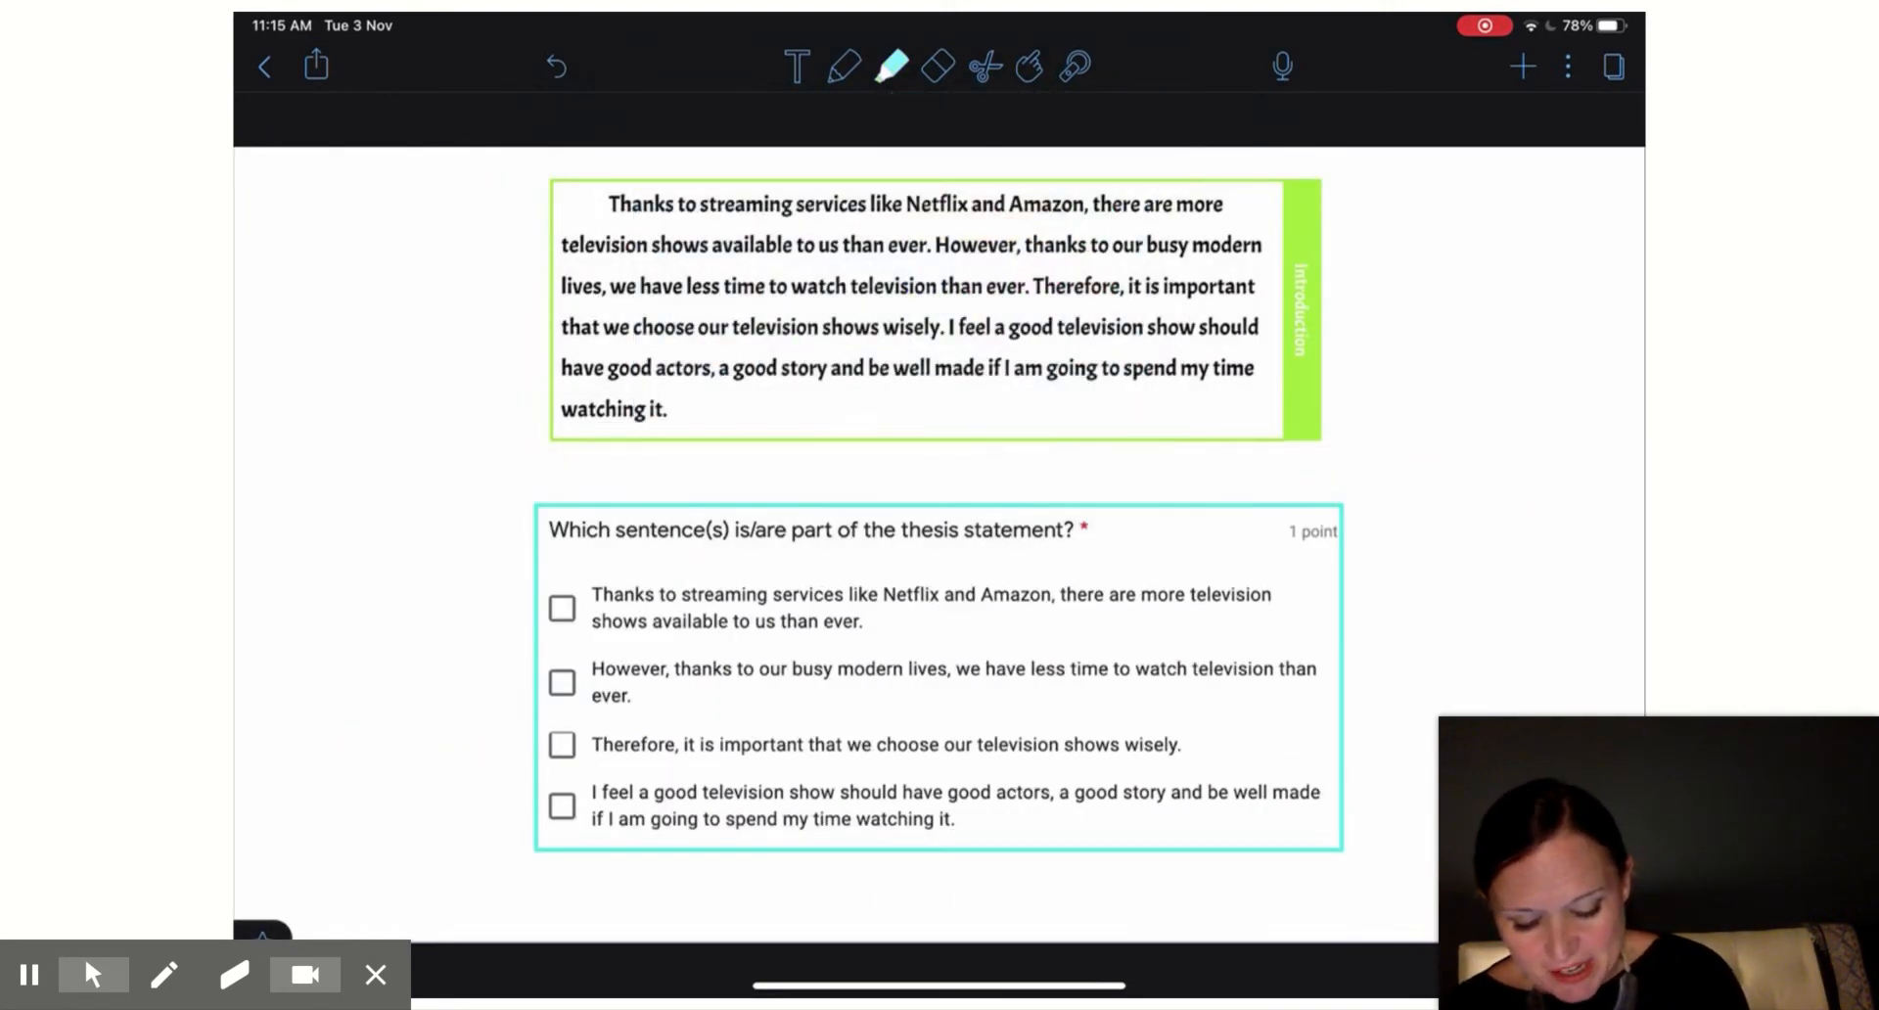
# Highlight the television thesis sentence in light blue.
pyautogui.moveTo(946, 326); pyautogui.dragTo(1258, 368)
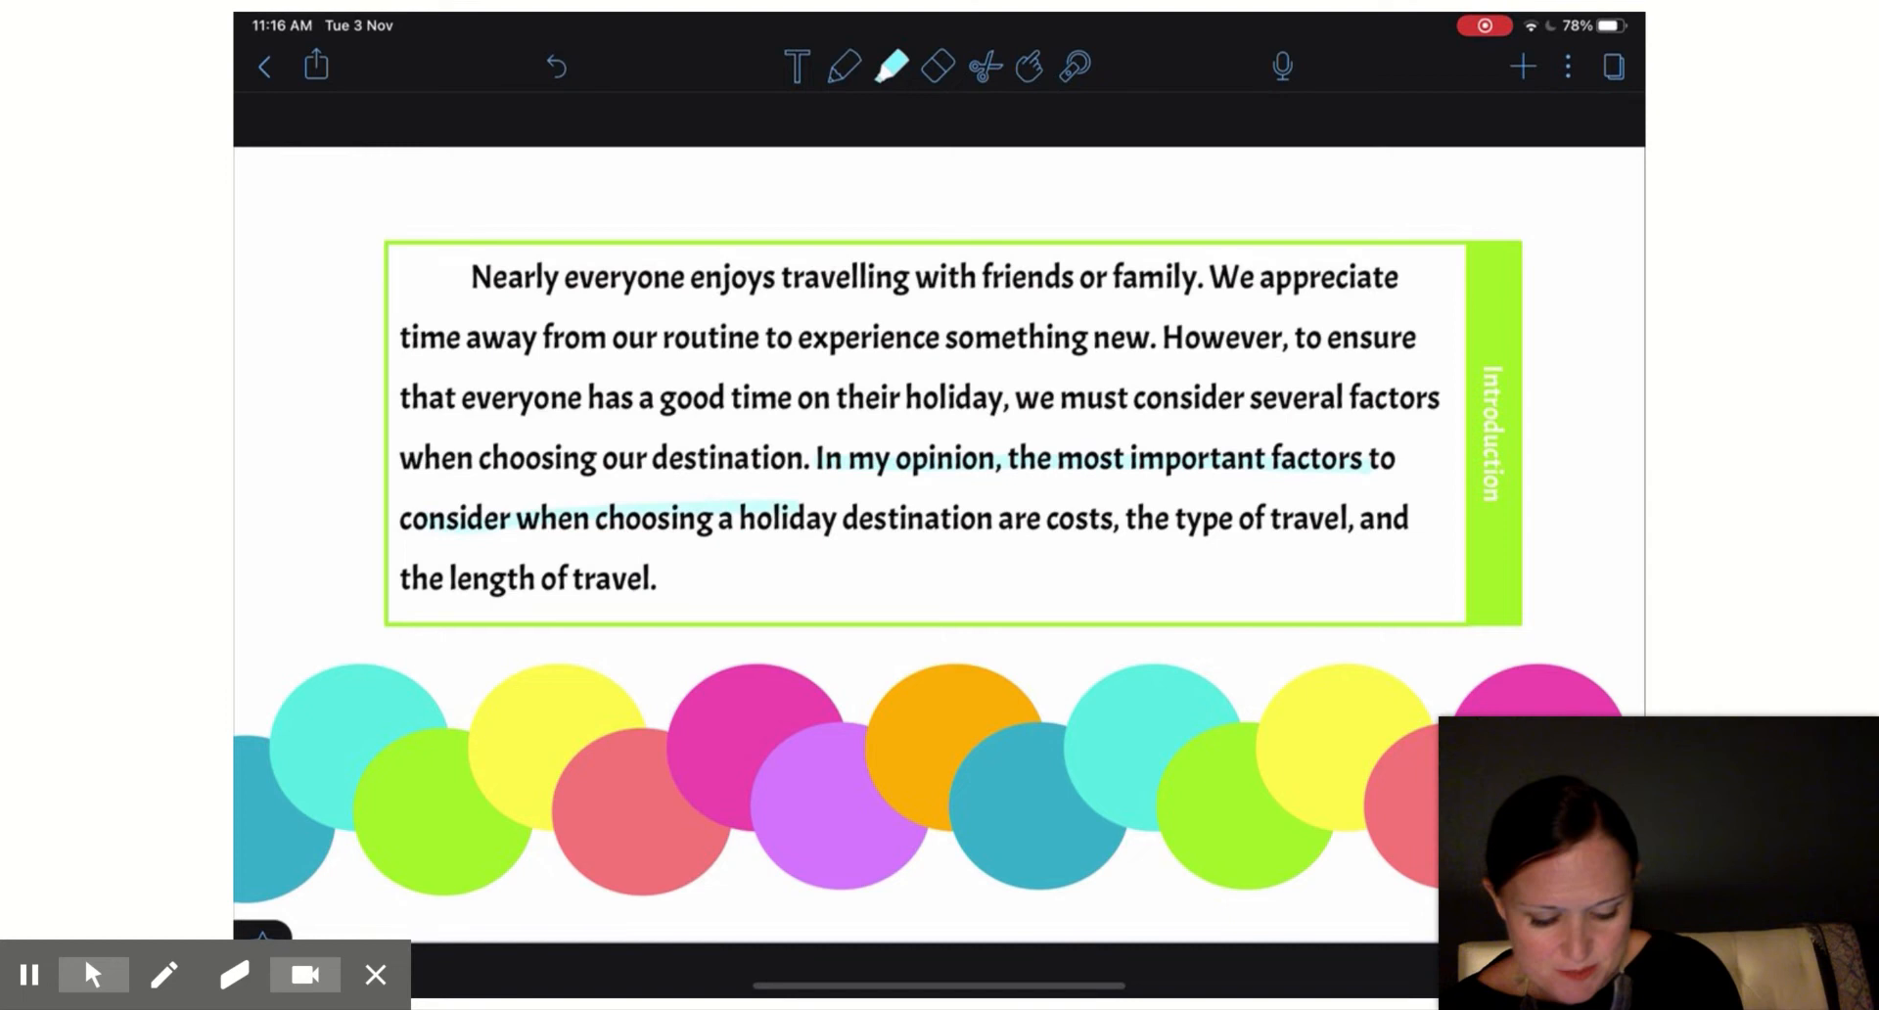
# Highlight the 'In my opinion…' travel thesis in light blue, then mark the prompt wording with the red pen.
pyautogui.moveTo(443, 595); pyautogui.dragTo(719, 595)
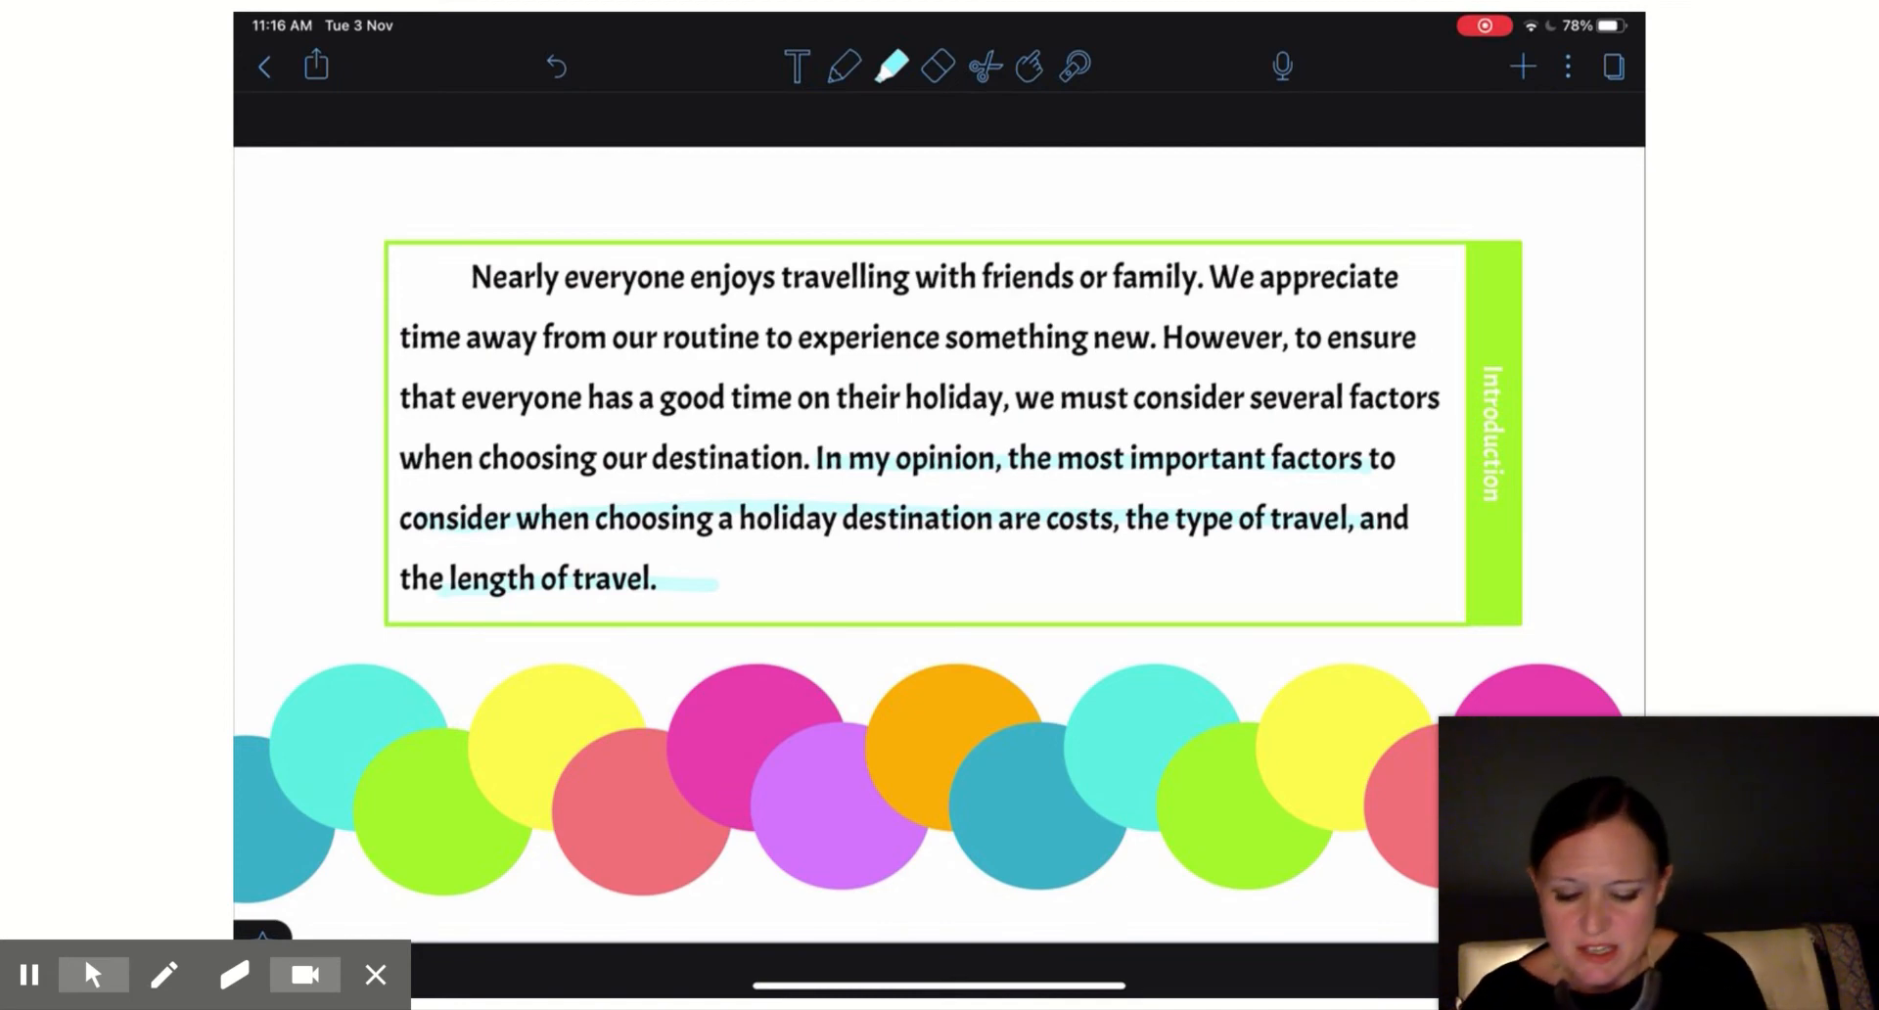
pyautogui.click(840, 67)
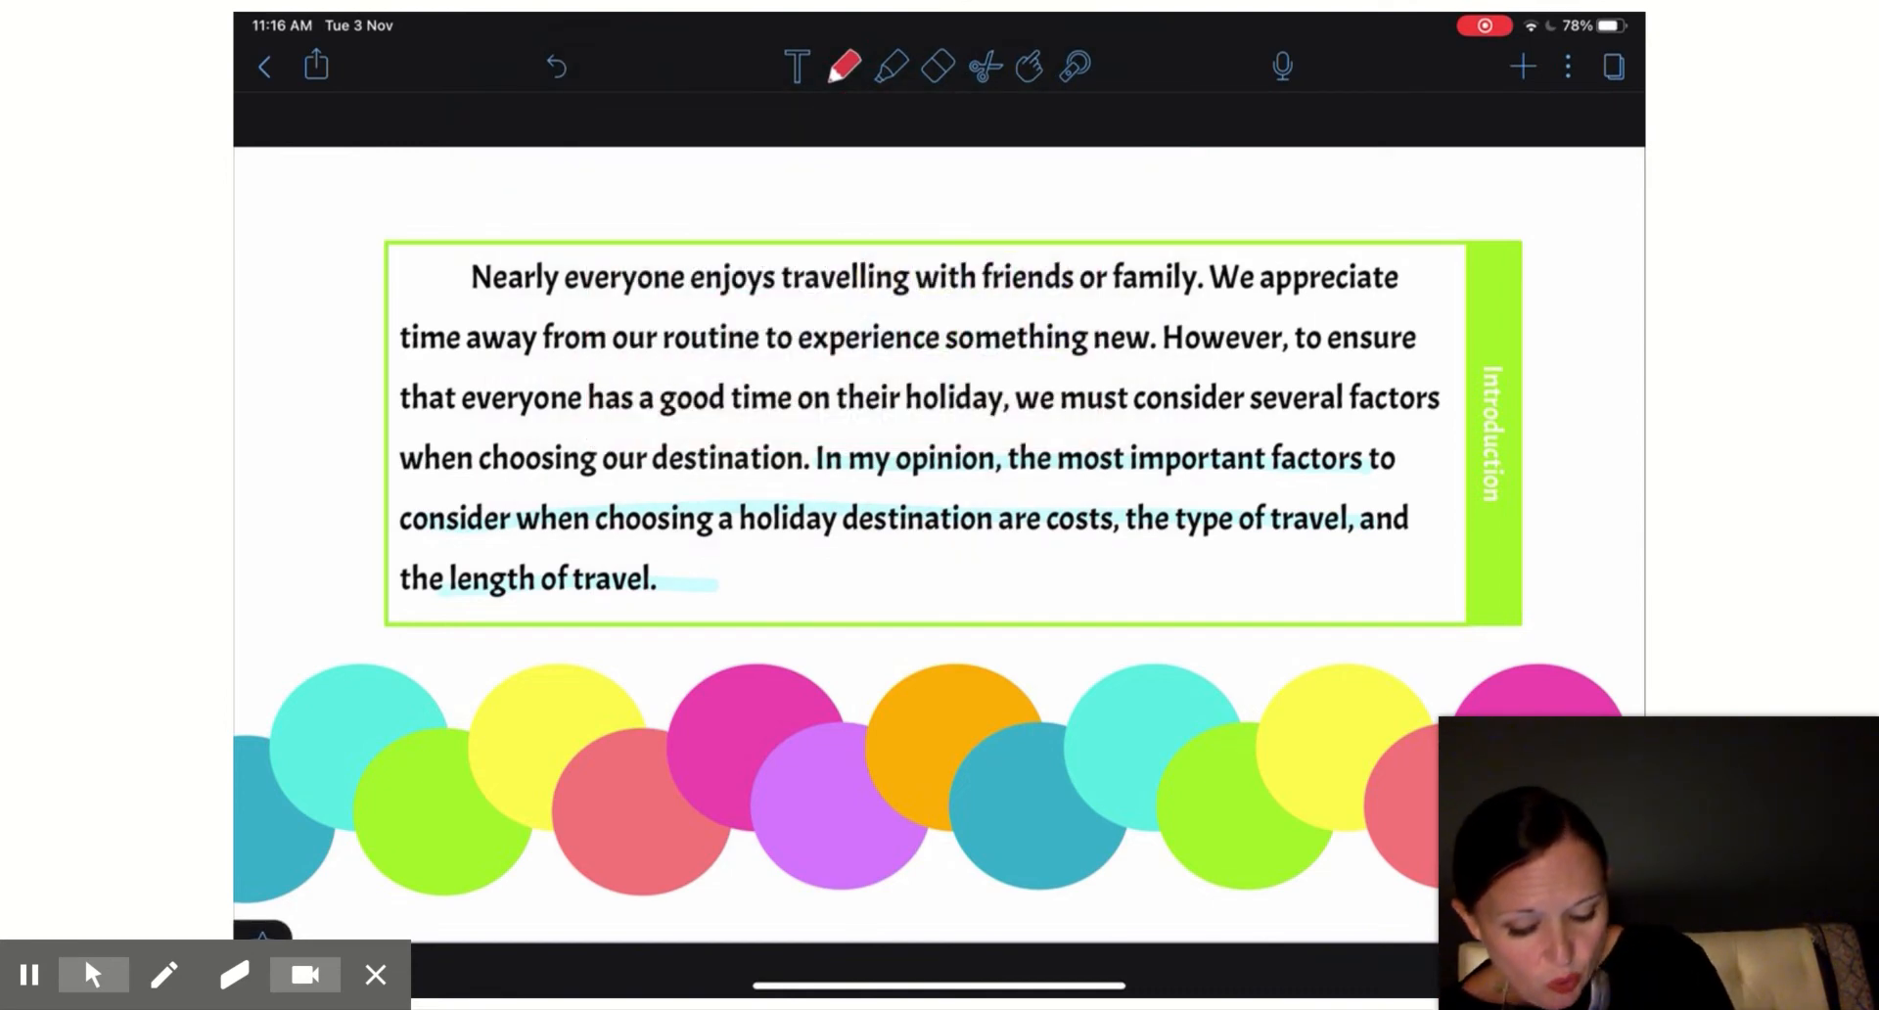
pyautogui.moveTo(1022, 480); pyautogui.dragTo(1377, 480)
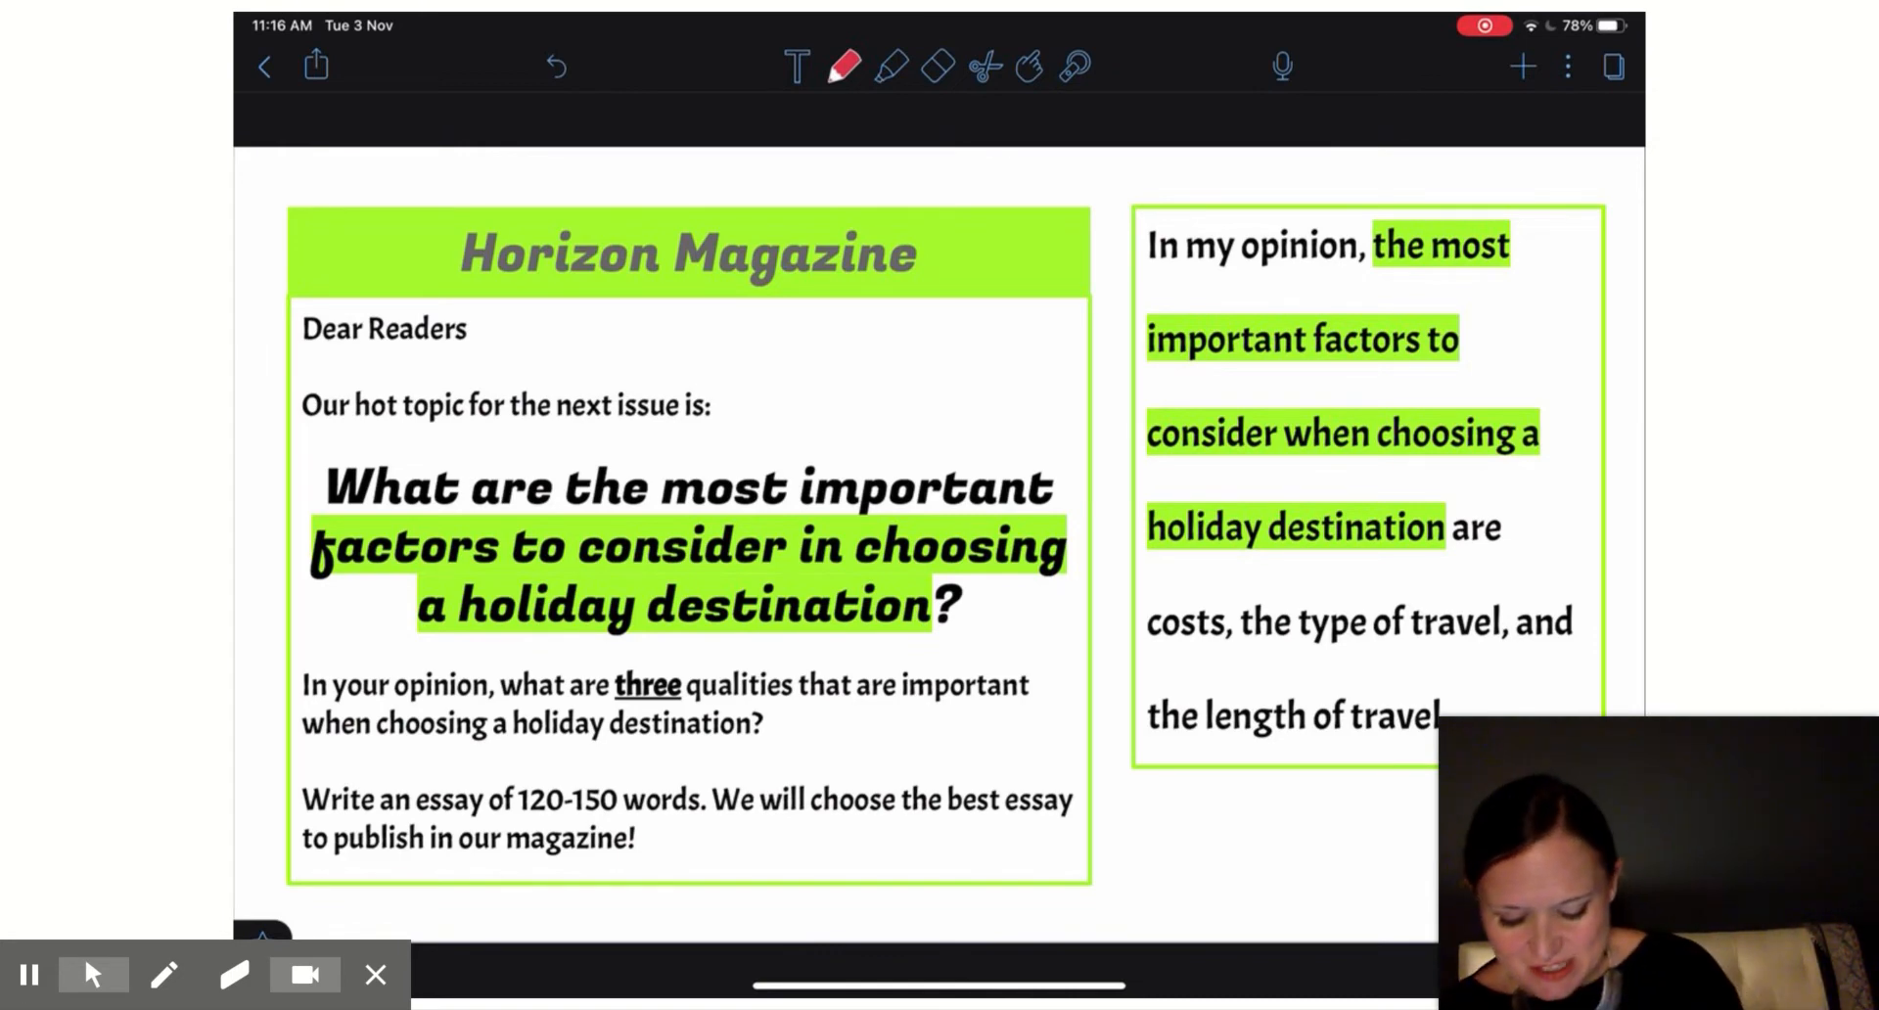
# Underline the prompt's key phrase and circle the thesis keywords 'important factors to' in red.
pyautogui.moveTo(324, 581); pyautogui.dragTo(977, 647)
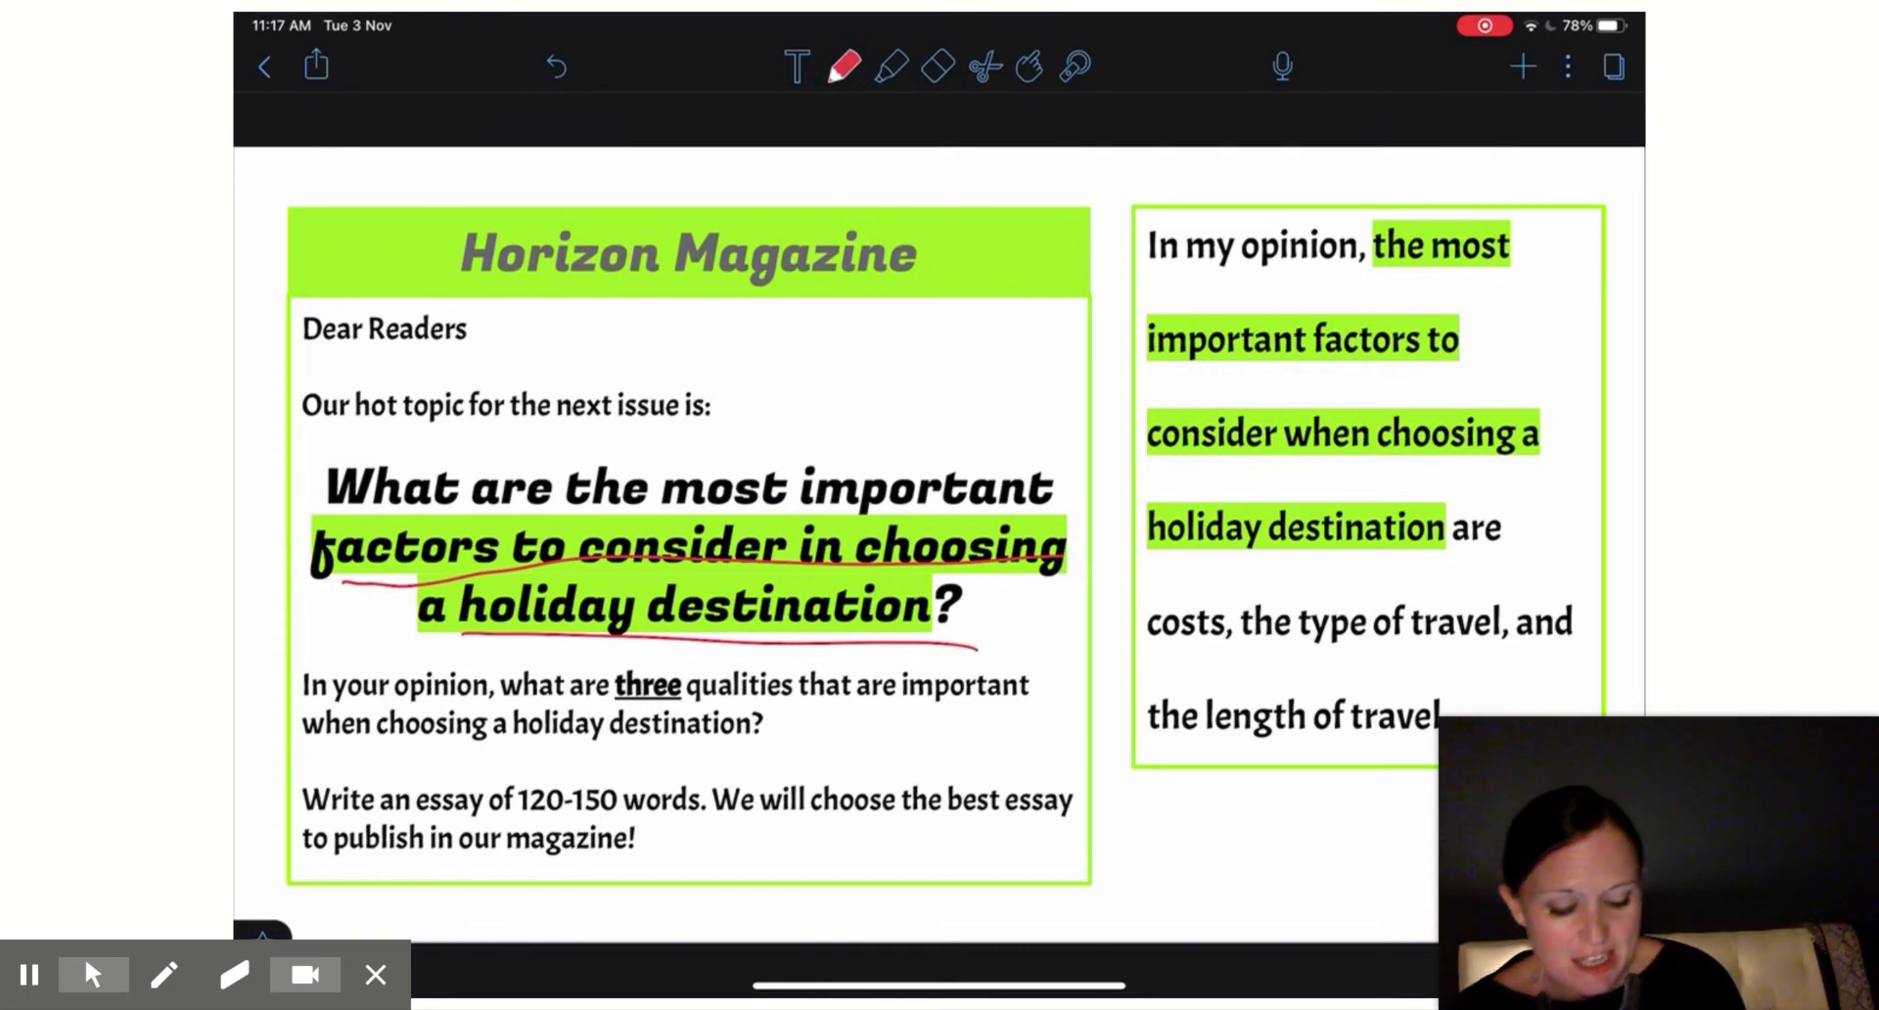
pyautogui.moveTo(1151, 337); pyautogui.dragTo(1456, 338)
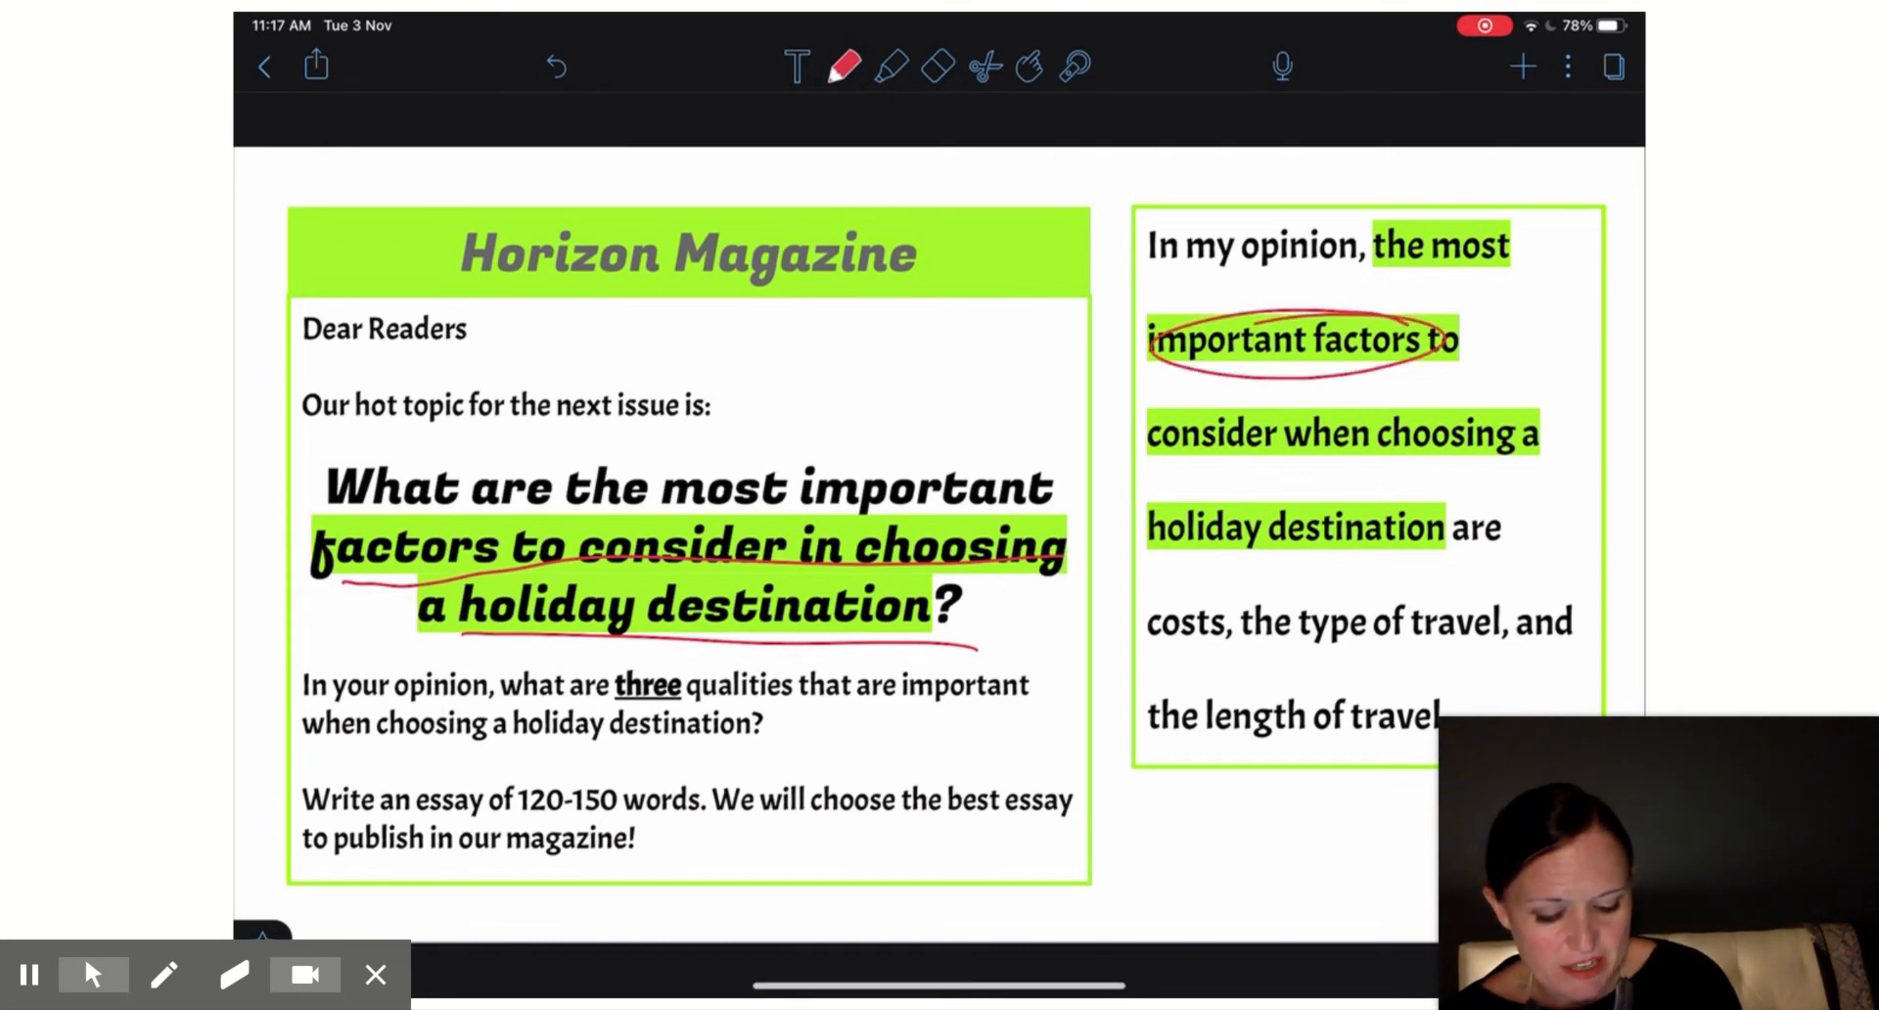
pyautogui.moveTo(1150, 433); pyautogui.dragTo(1533, 434)
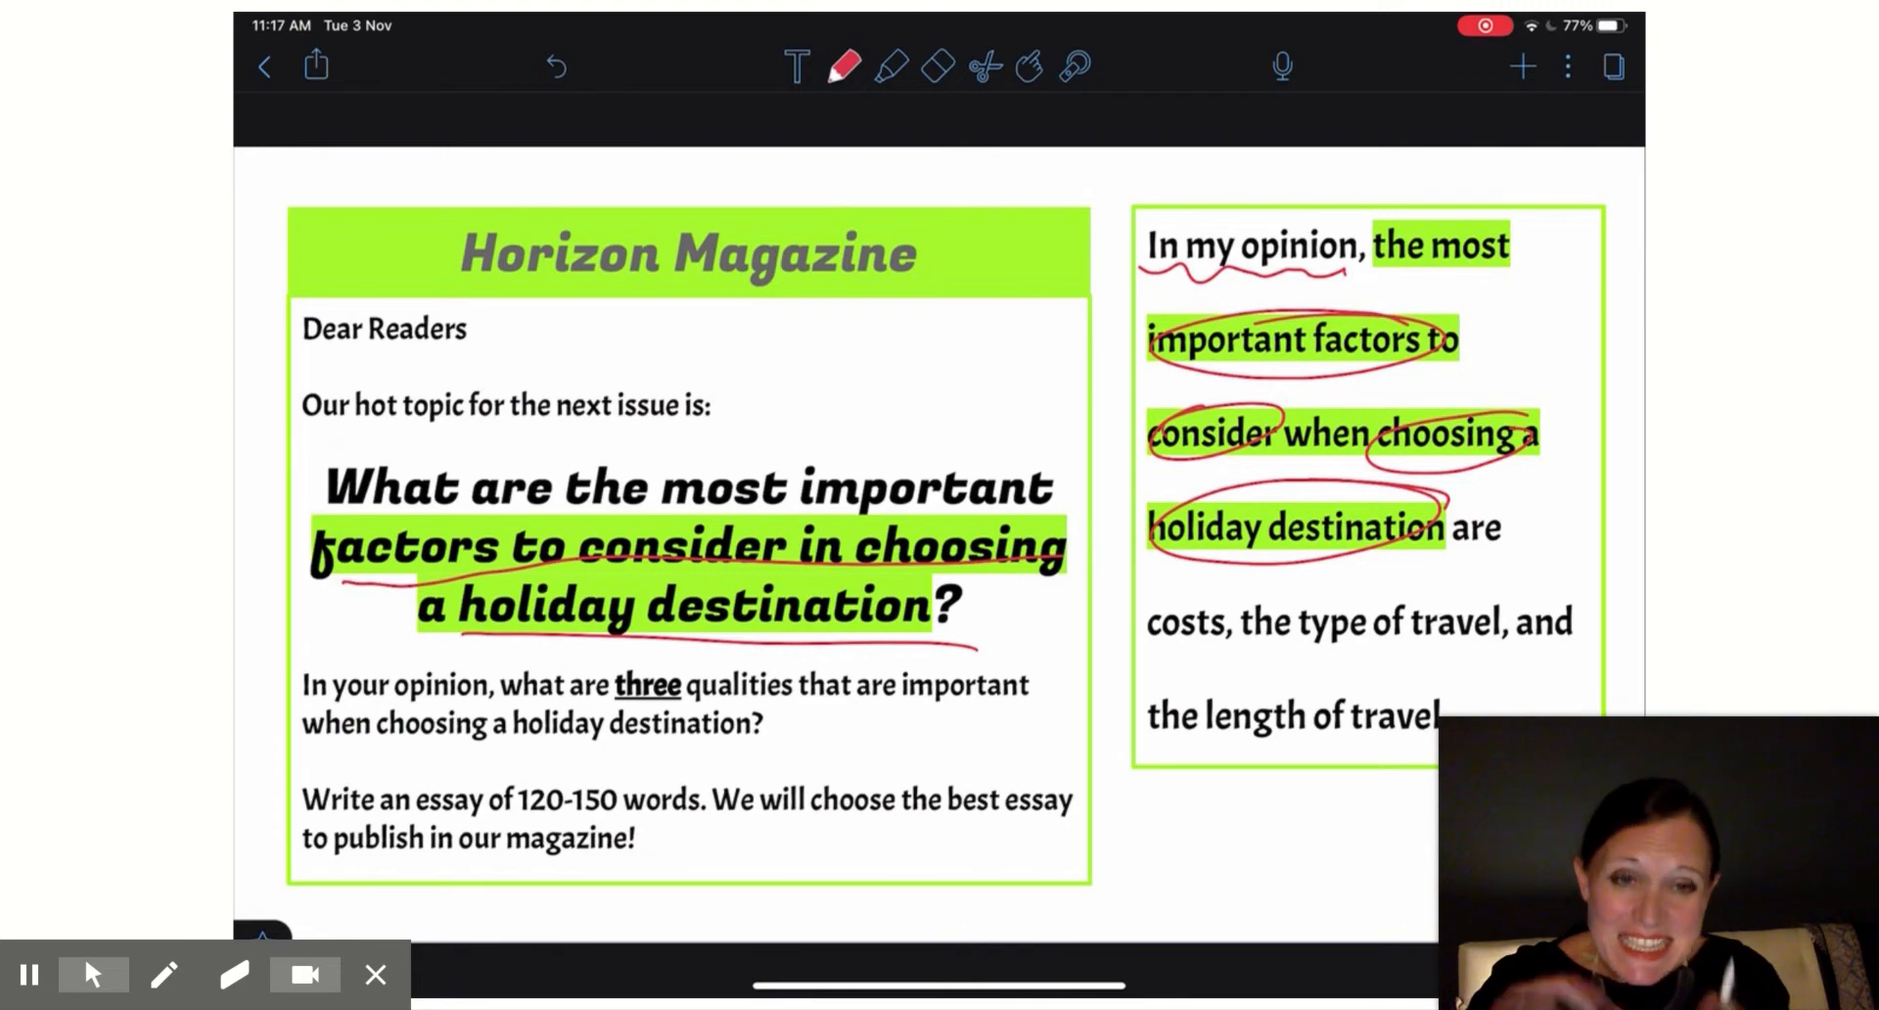
pyautogui.click(889, 67)
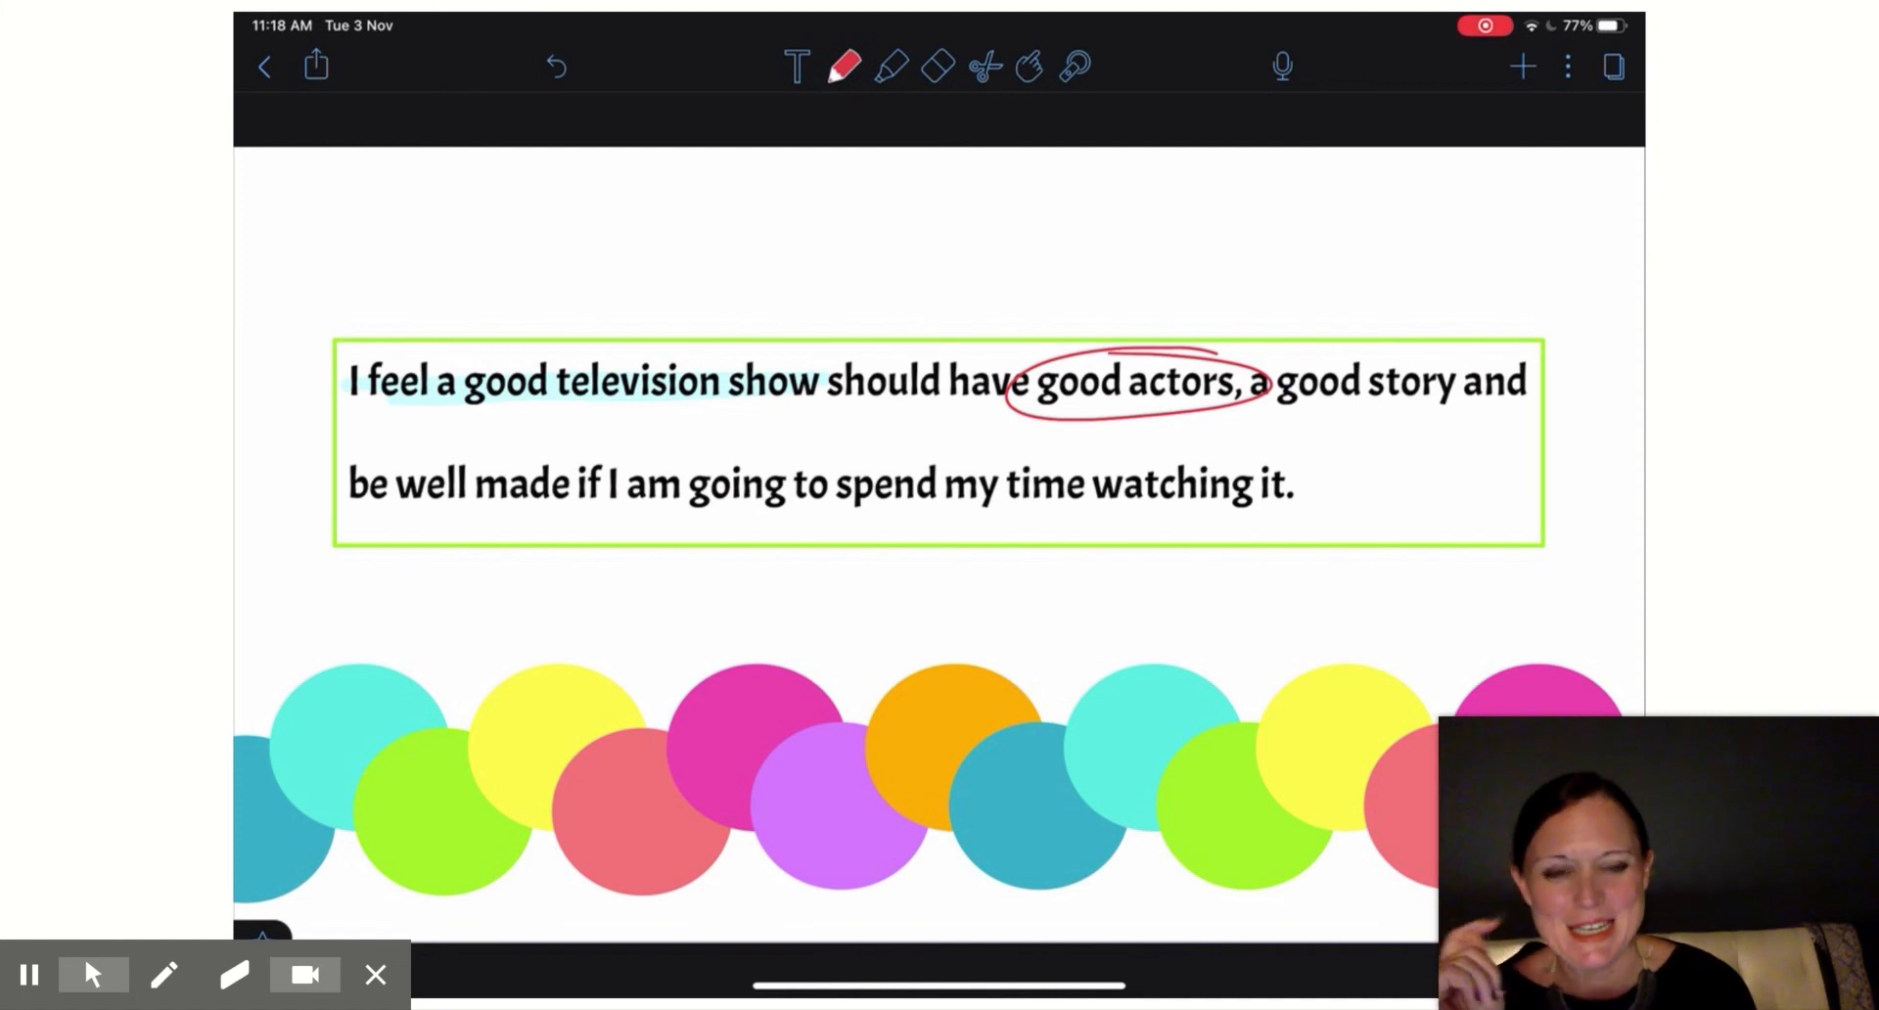
# Circle 'good story' in red in the television thesis sentence.
pyautogui.moveTo(1281, 384); pyautogui.dragTo(1485, 384)
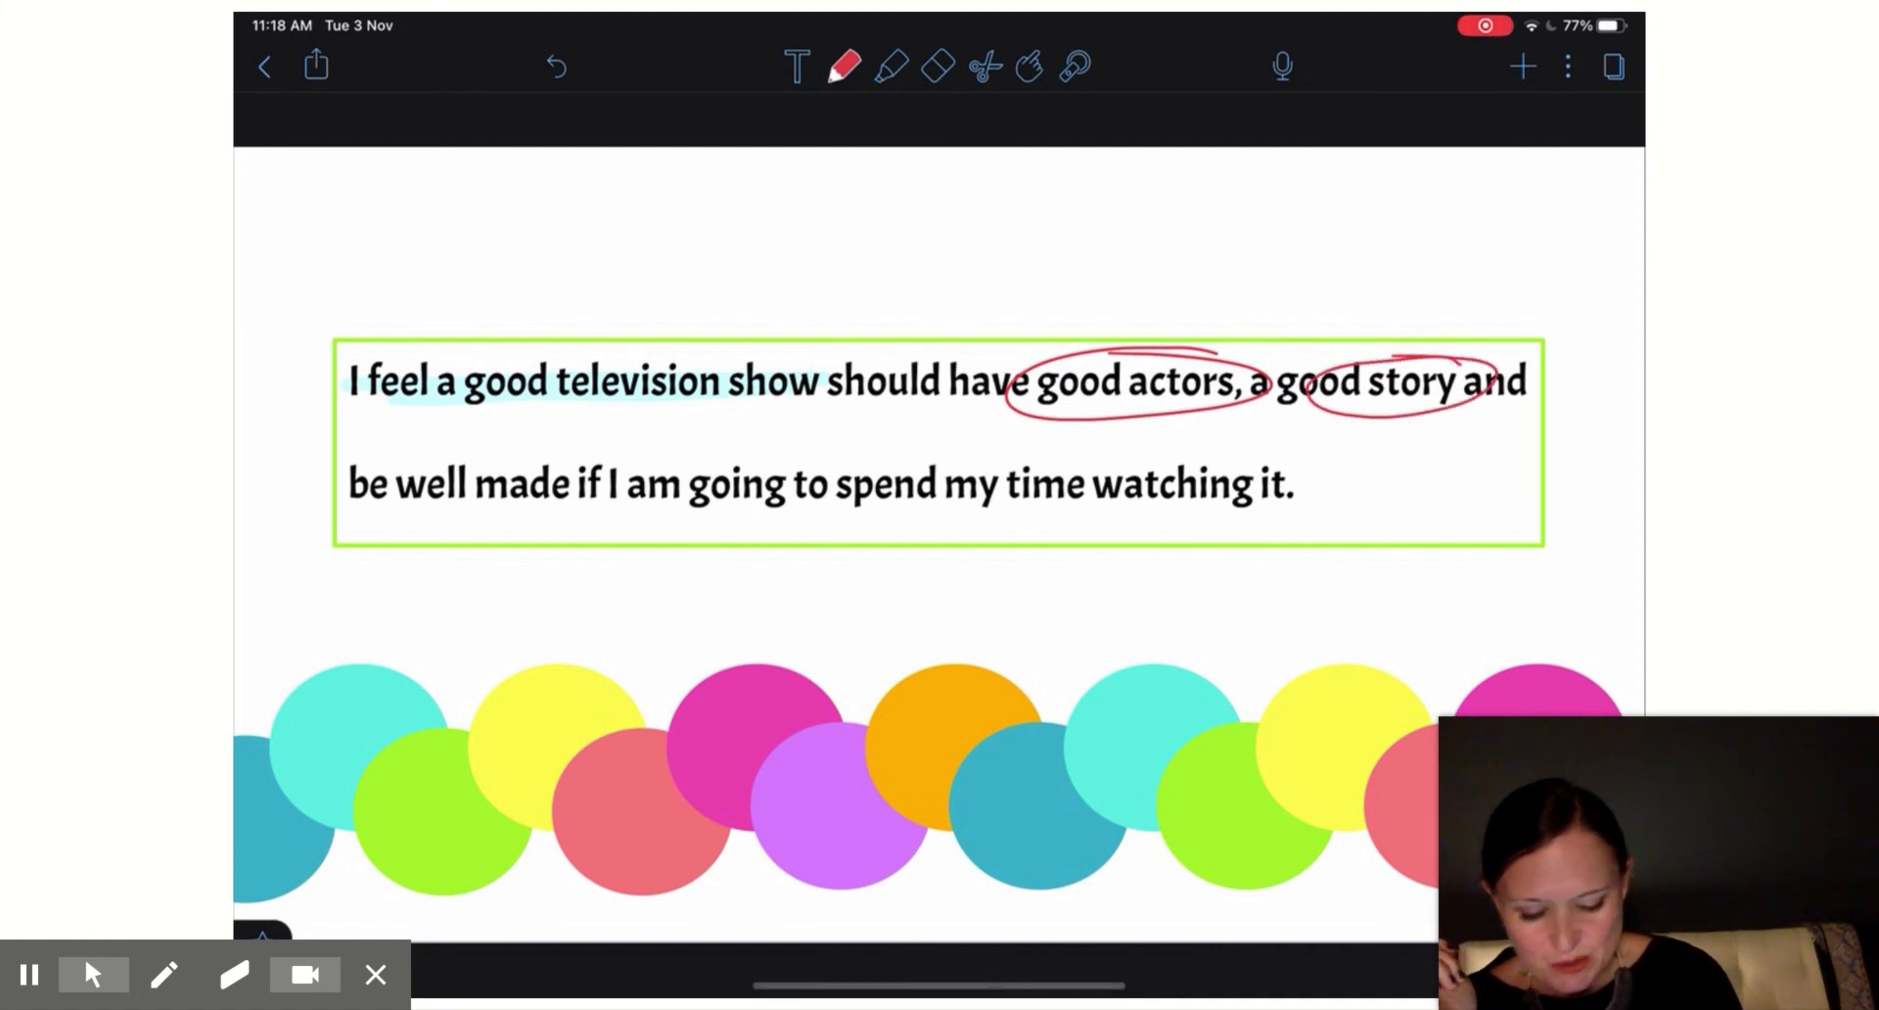